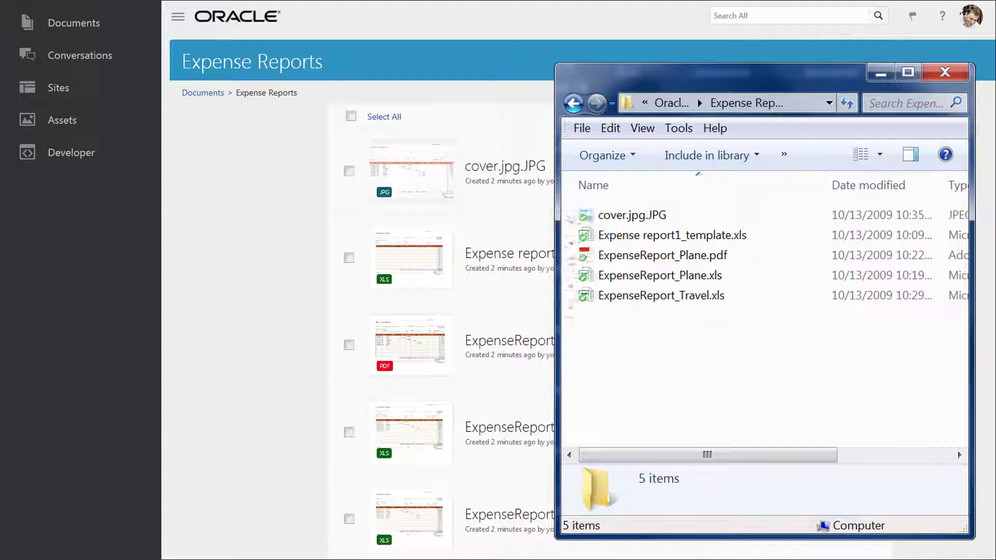
# Show the Oracle Content sync status panel from the tray icon.
pyautogui.click(945, 71)
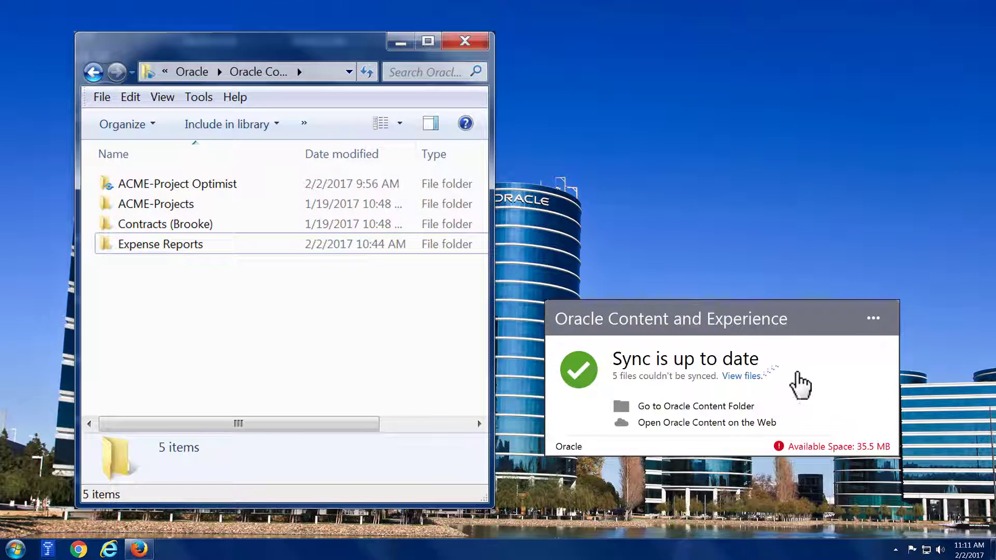
# Keep ACME-Project Optimist, ACME-Projects and Expense Reports ticked in Choose Folders to Sync and confirm.
pyautogui.click(872, 318)
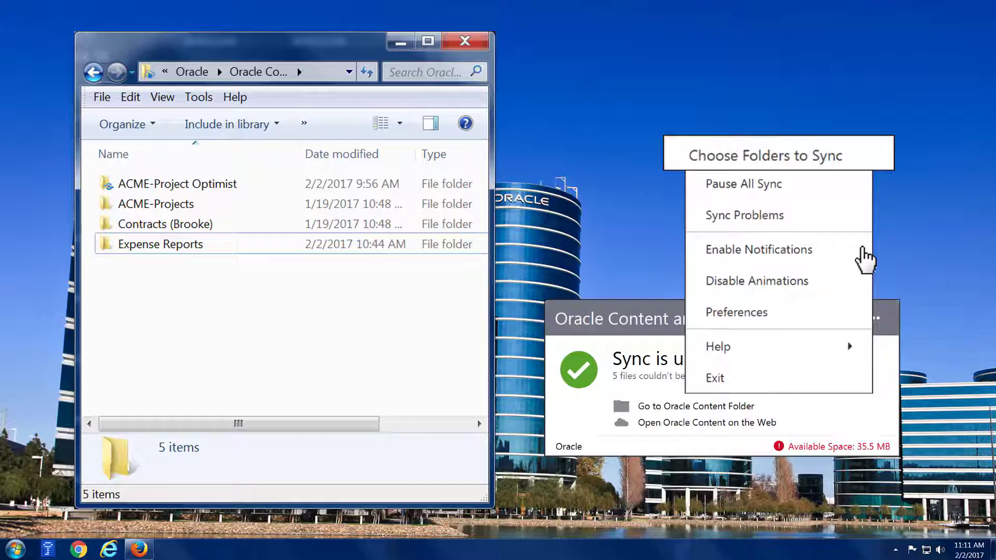
pyautogui.click(768, 155)
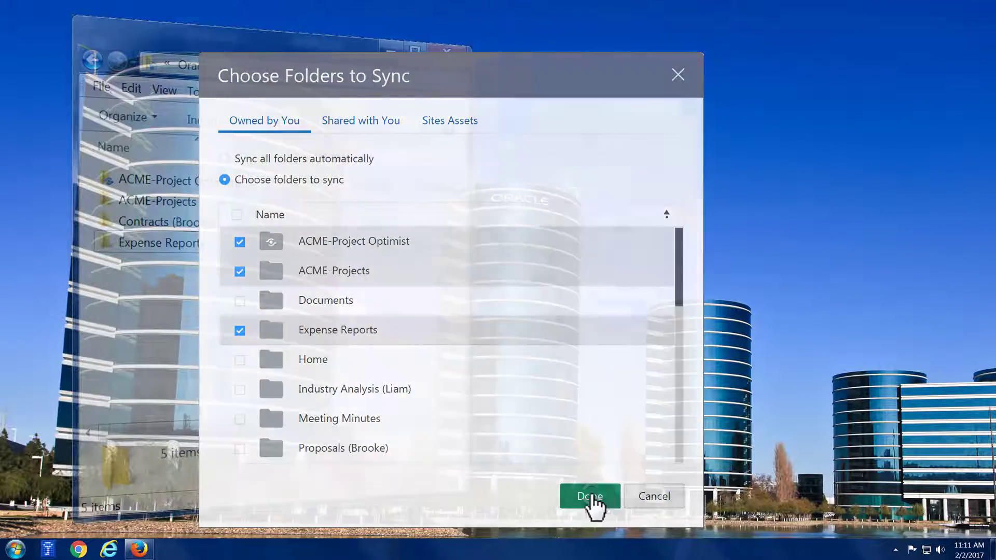
pyautogui.click(588, 496)
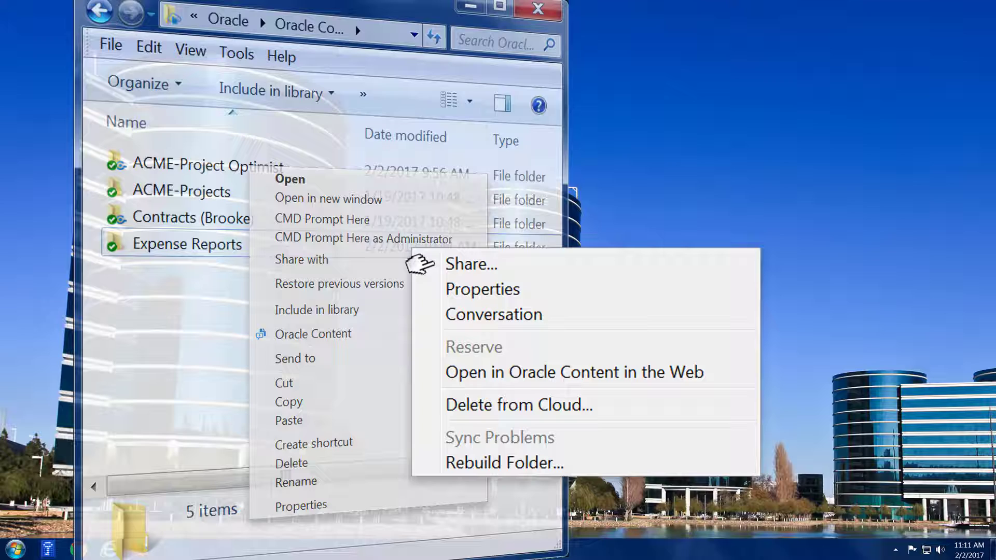
pyautogui.moveTo(421, 287)
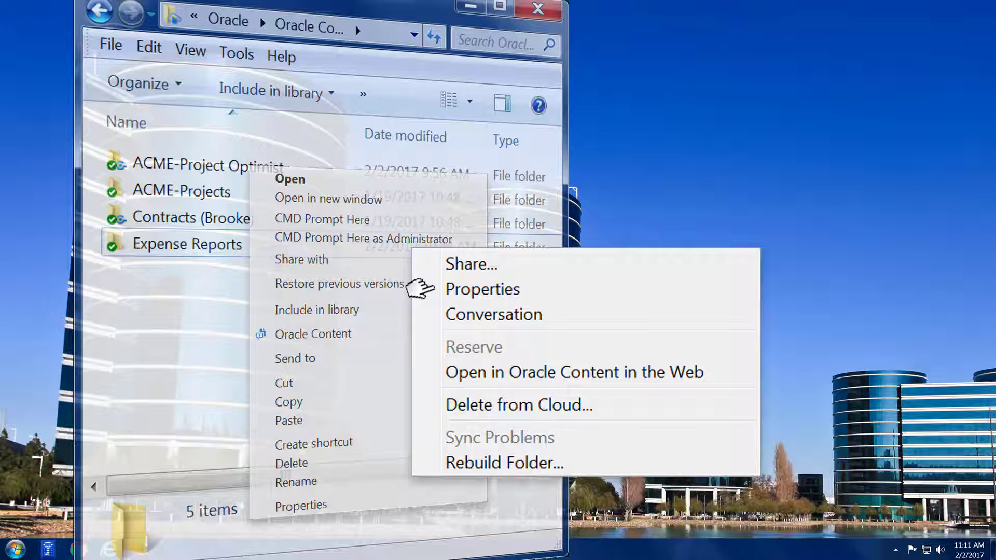
pyautogui.moveTo(419, 314)
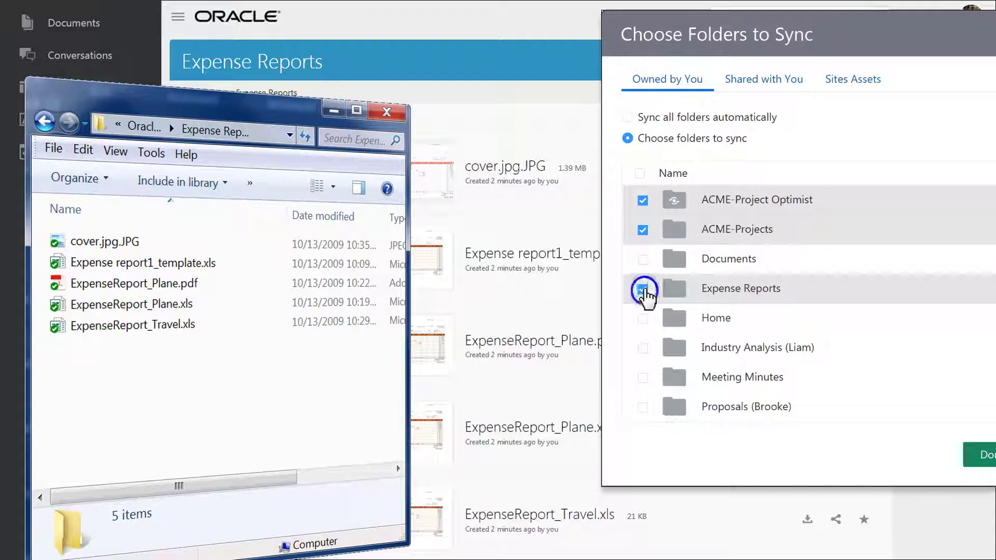
# Untick Expense Reports in Choose Folders to Sync and confirm the selection.
pyautogui.click(642, 288)
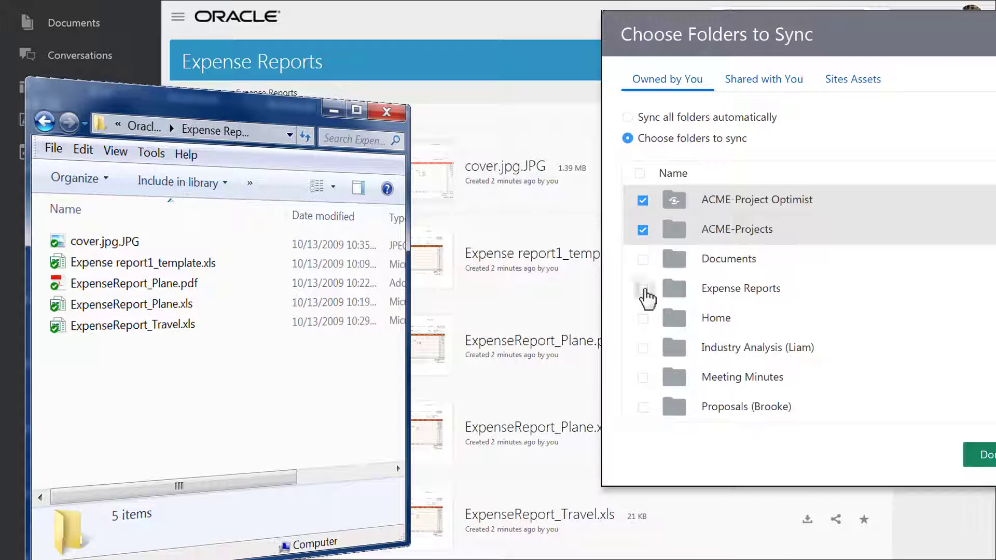
pyautogui.click(642, 289)
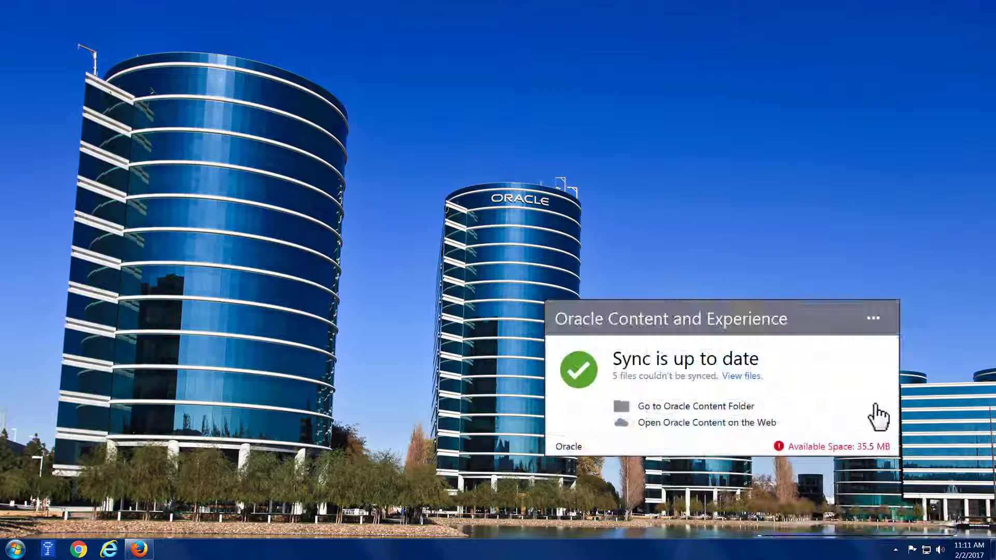
# Pause all syncing from the client options, then resume it.
pyautogui.click(872, 318)
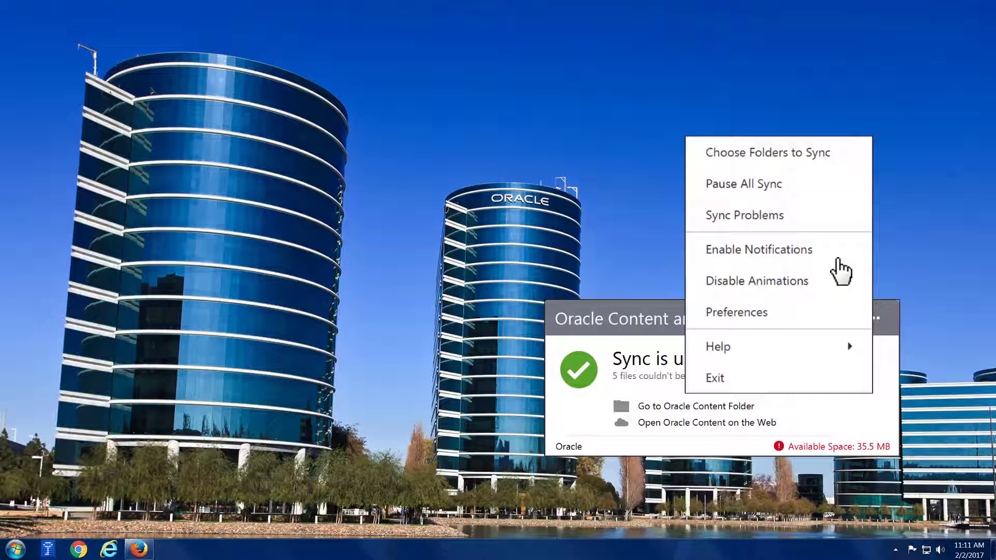
pyautogui.click(742, 183)
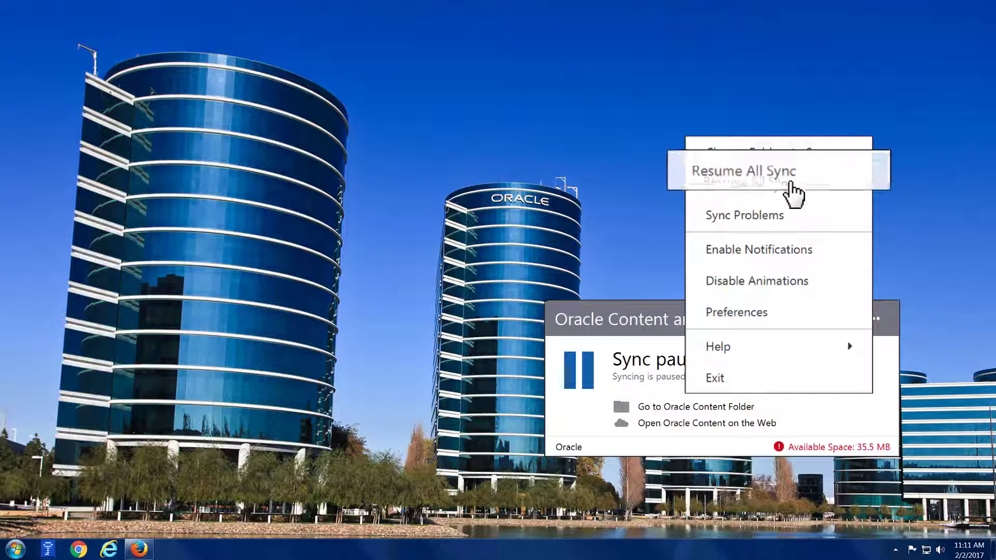
pyautogui.click(740, 170)
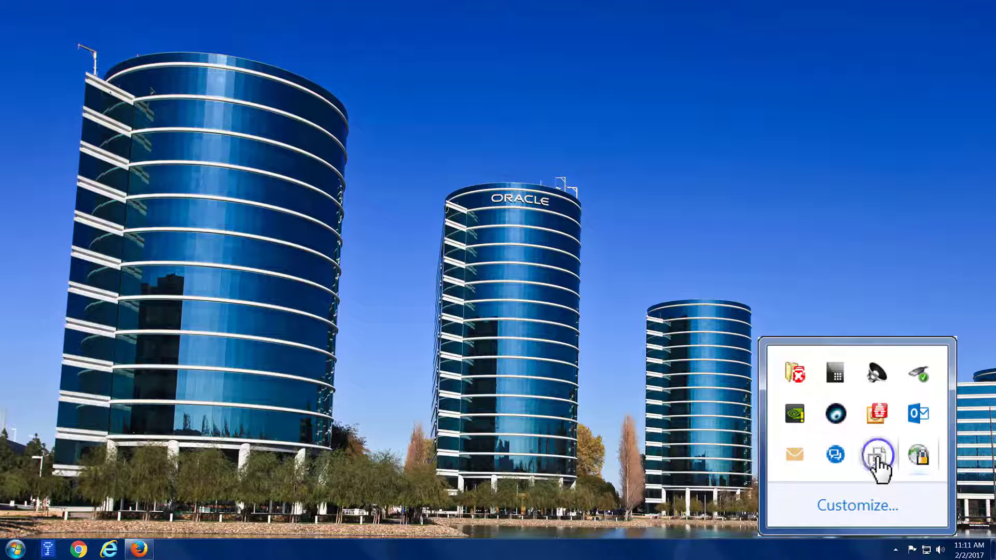
# Reopen the client from the tray and start Add Account in Preferences.
pyautogui.click(876, 455)
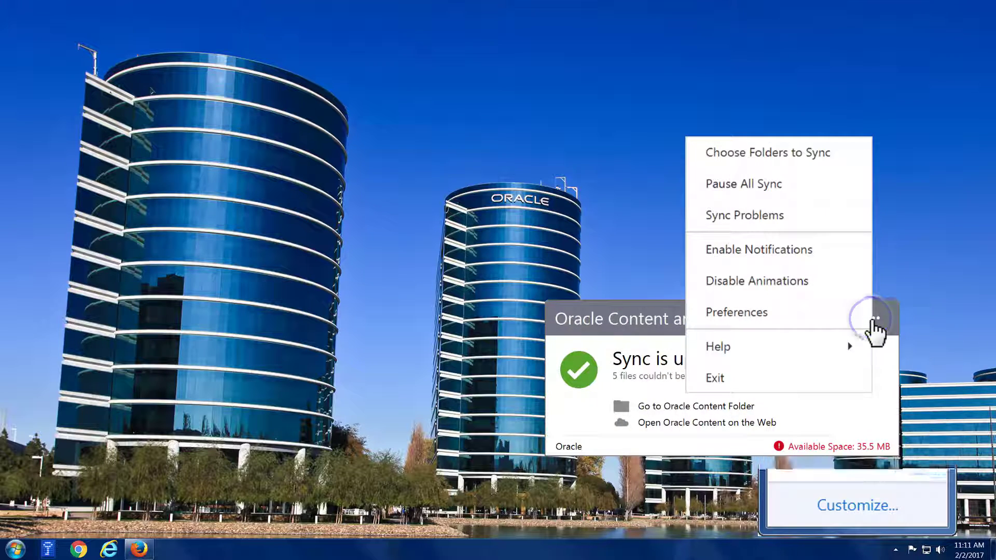
pyautogui.click(736, 312)
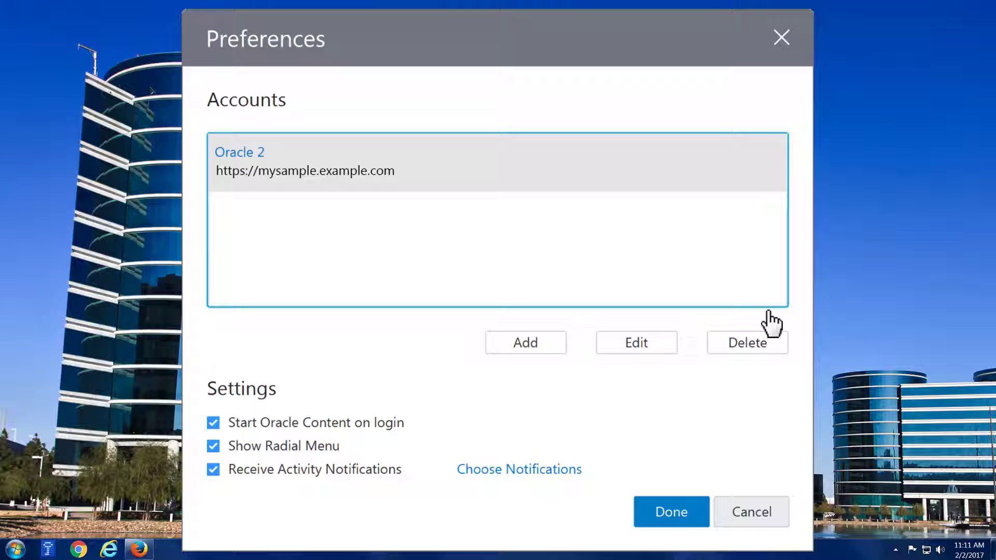
pyautogui.click(525, 342)
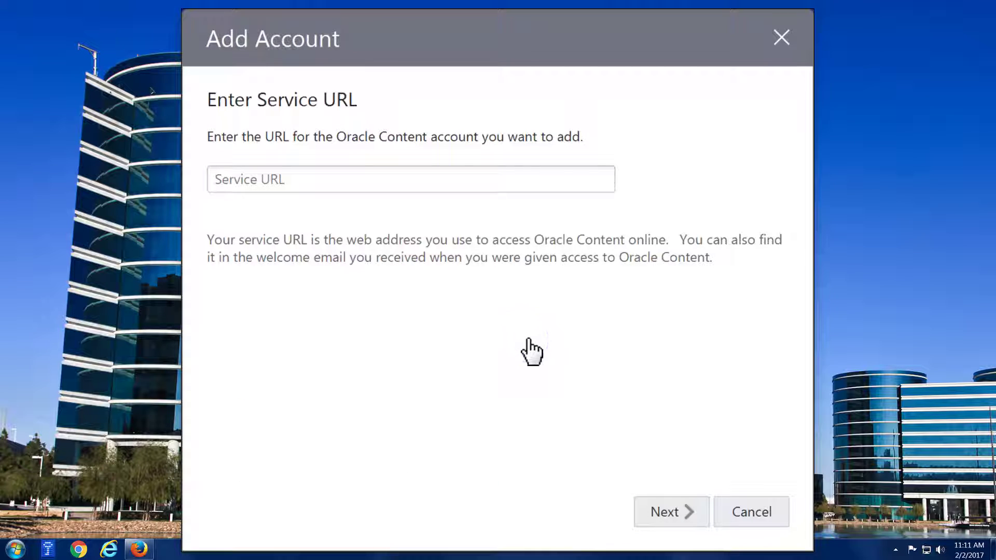
# Enter the service URL, sign in, and name the new account 'Oracle Content 2'.
pyautogui.click(411, 179)
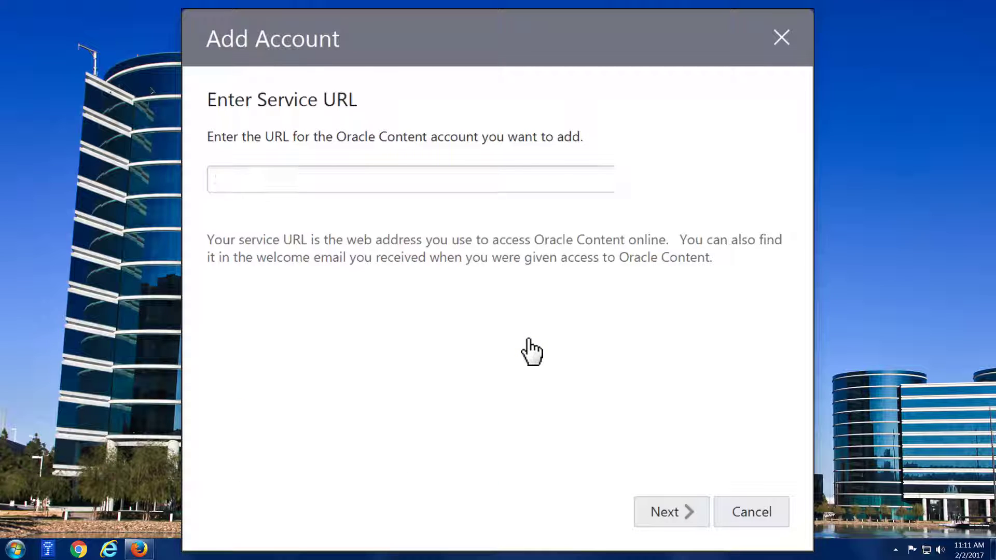
pyautogui.click(671, 511)
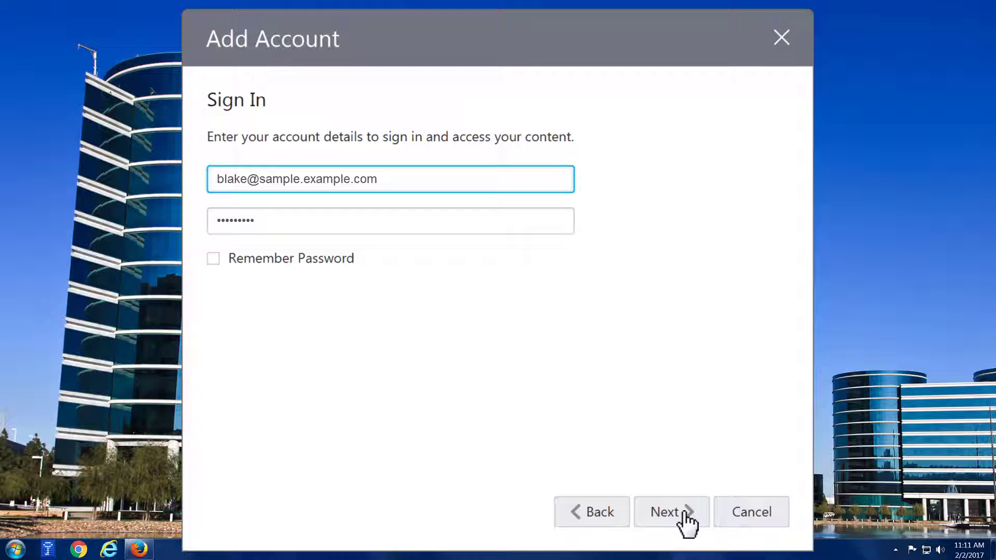
pyautogui.click(671, 511)
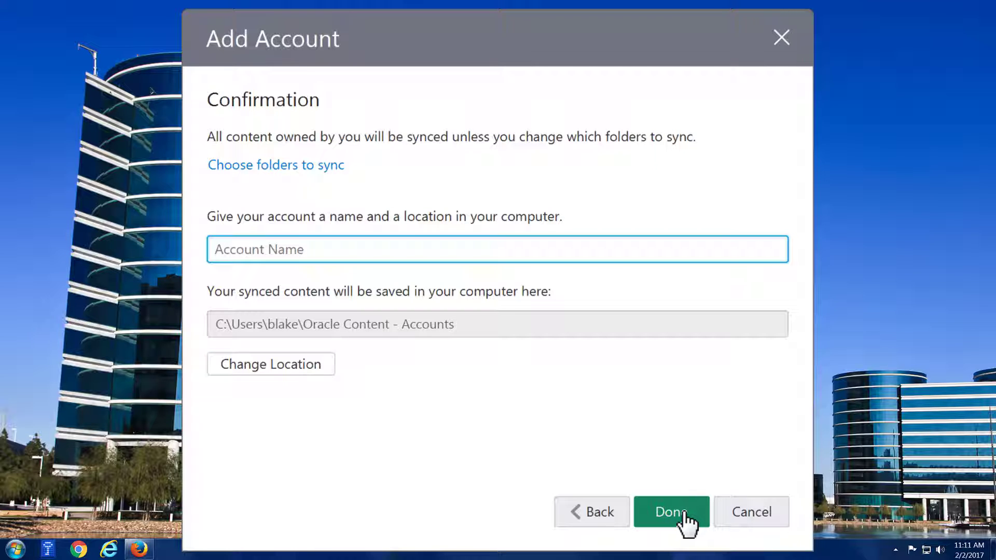
pyautogui.write('Oracle Content 2')
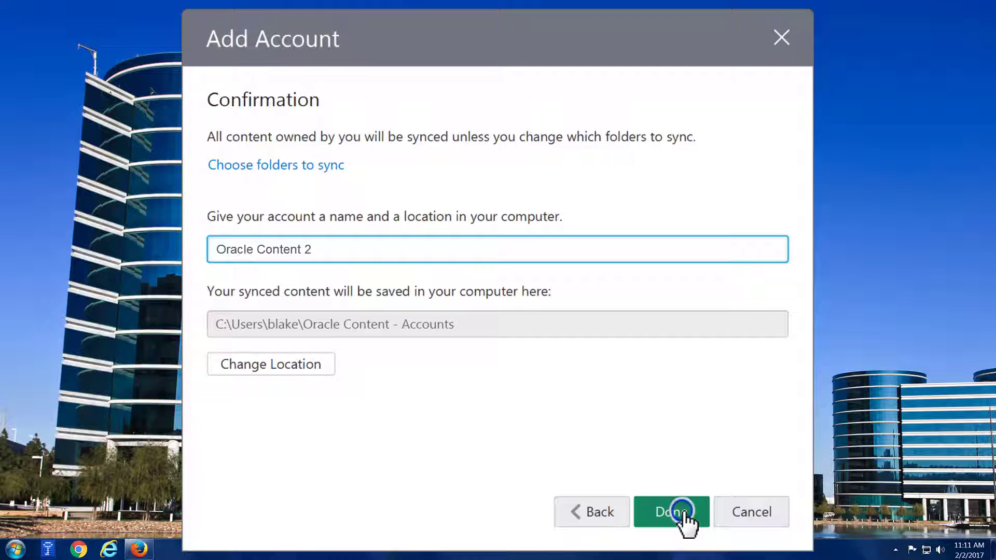